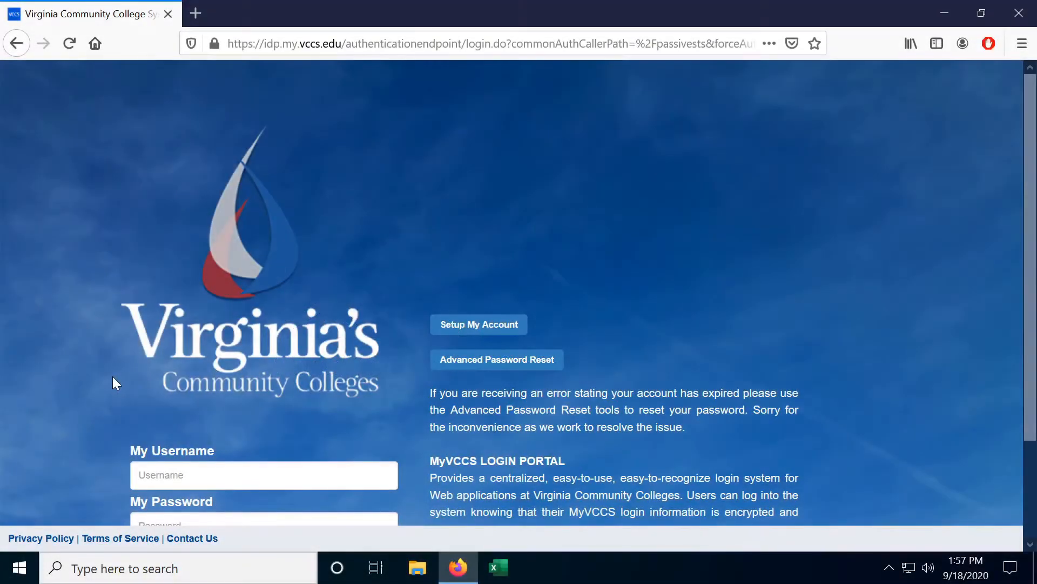
# - Sign in to myVCCS, re-confirm under Account Security, and open the Change Password form
pyautogui.scroll(-3)
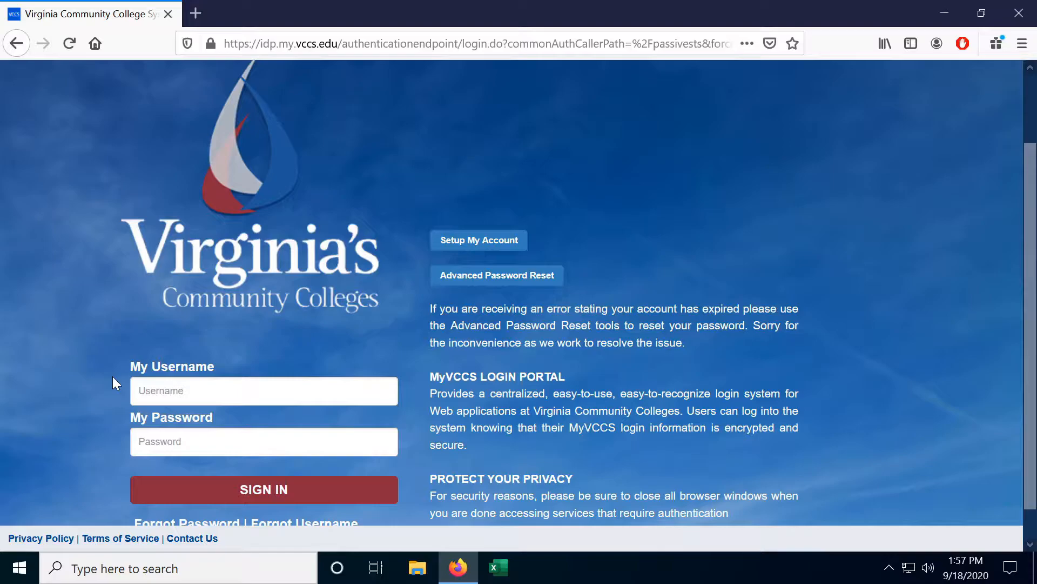
pyautogui.moveTo(92, 395)
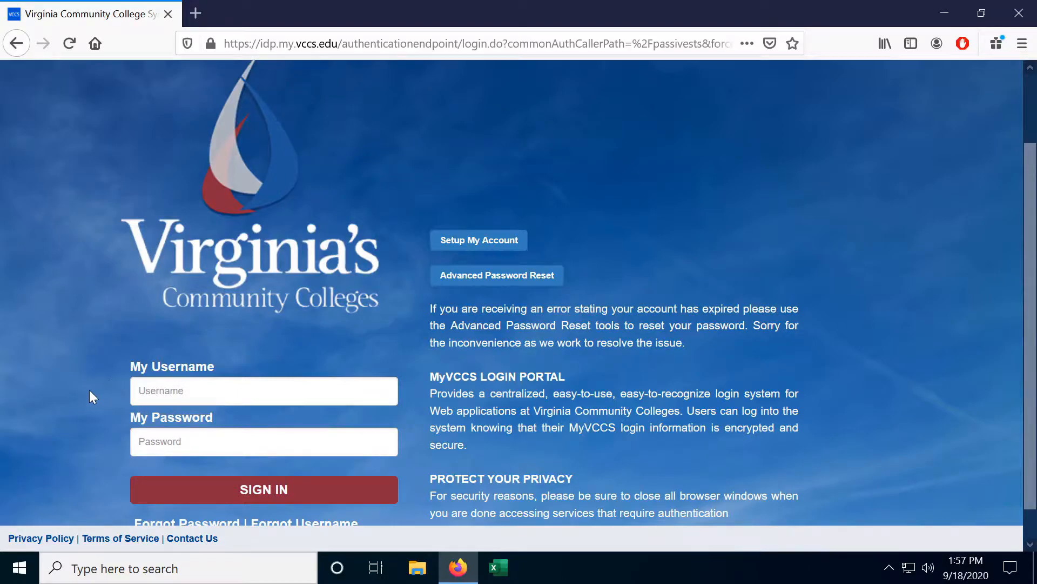
pyautogui.click(263, 489)
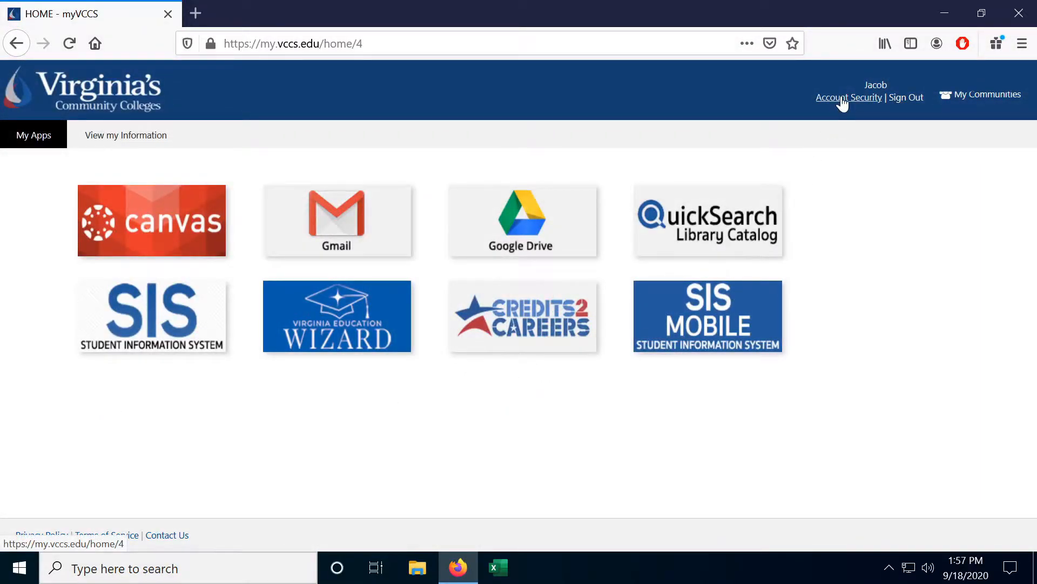
pyautogui.click(849, 97)
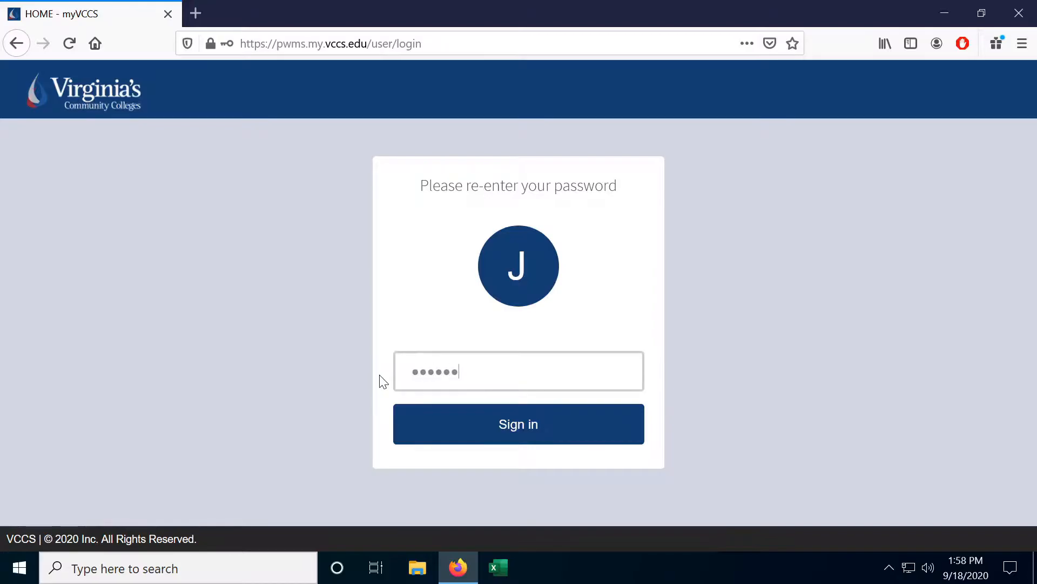
pyautogui.click(518, 423)
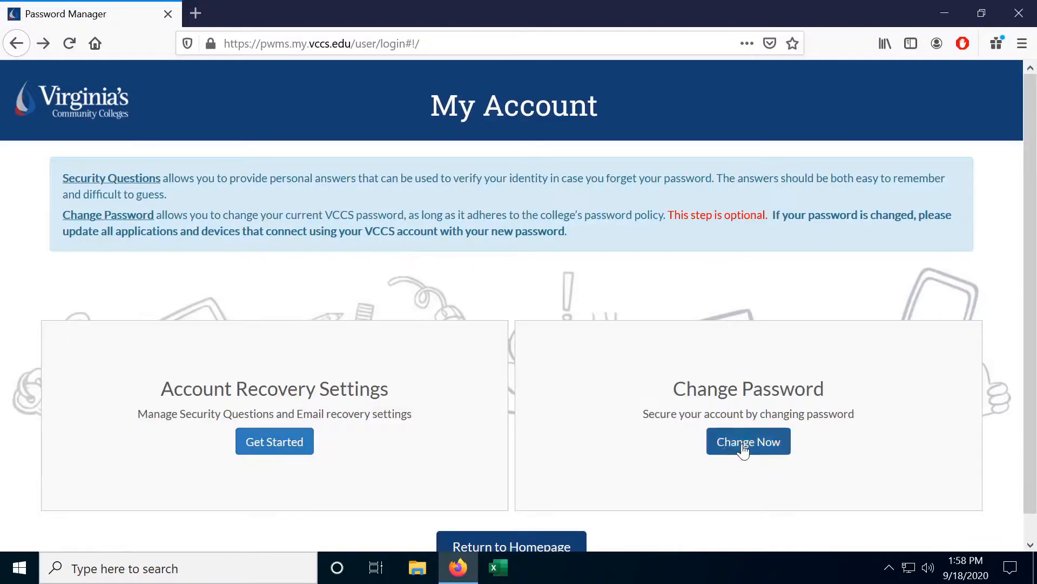
pyautogui.click(749, 441)
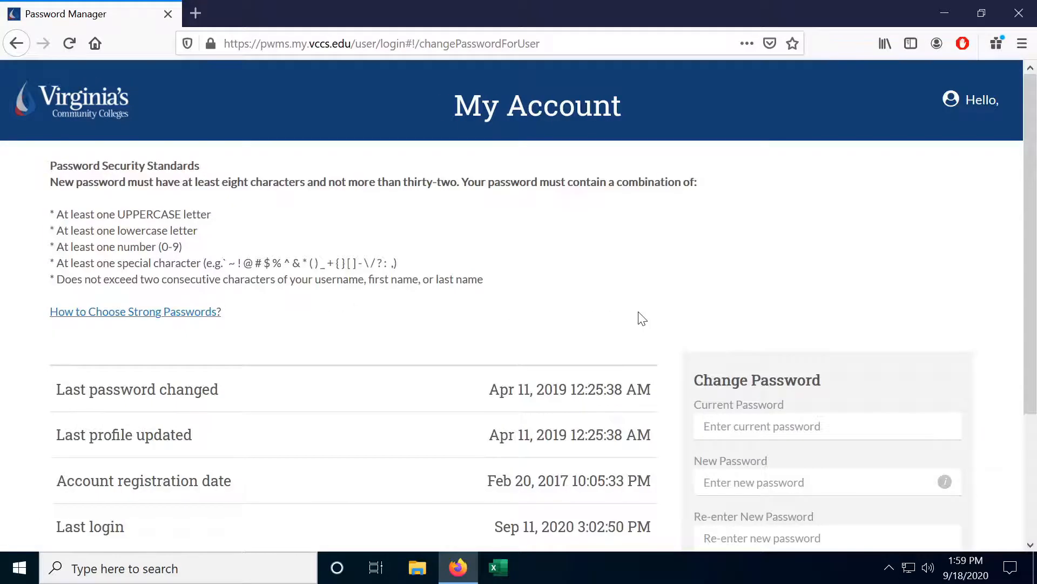
pyautogui.scroll(-3)
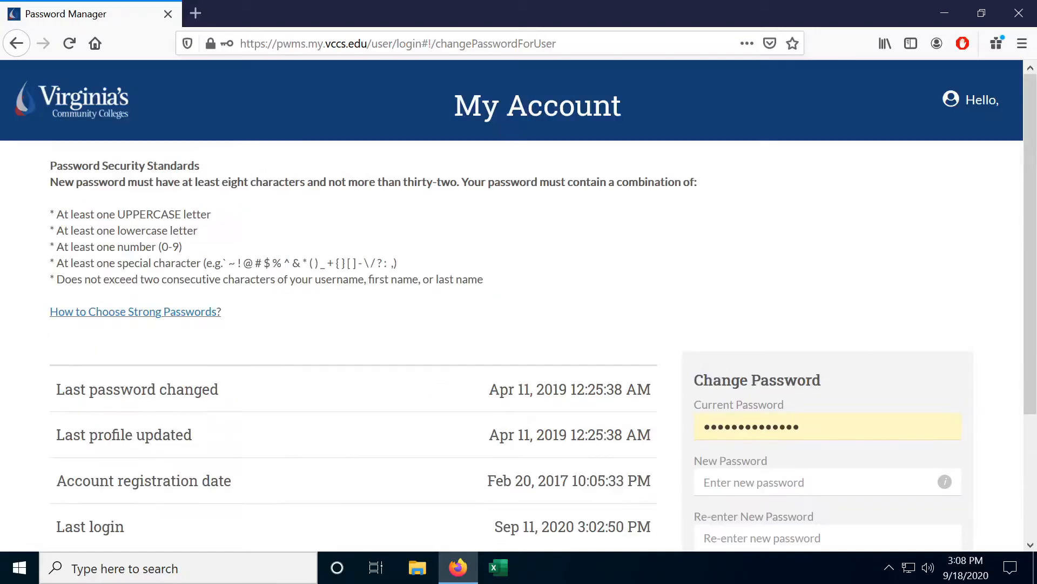
pyautogui.moveTo(222, 274)
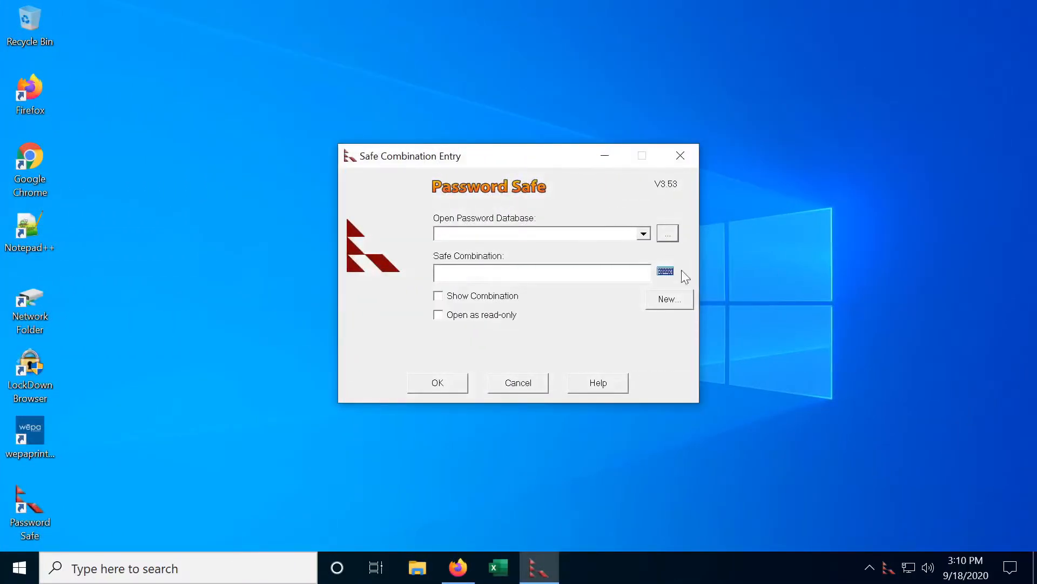
# - Create a new database saved as pwsafe in My Safes, protected by a safe combination
pyautogui.click(668, 299)
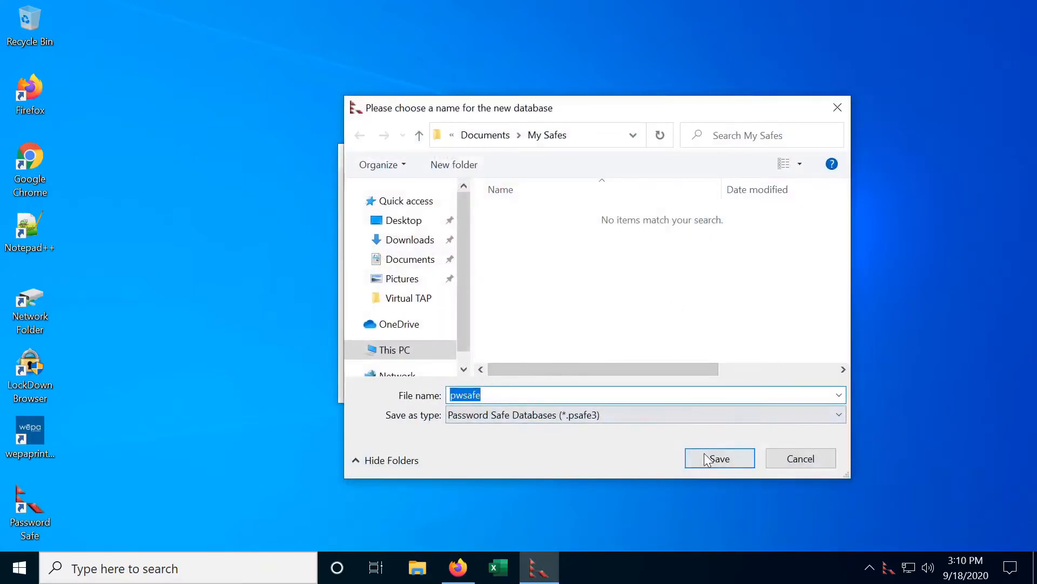
pyautogui.click(720, 458)
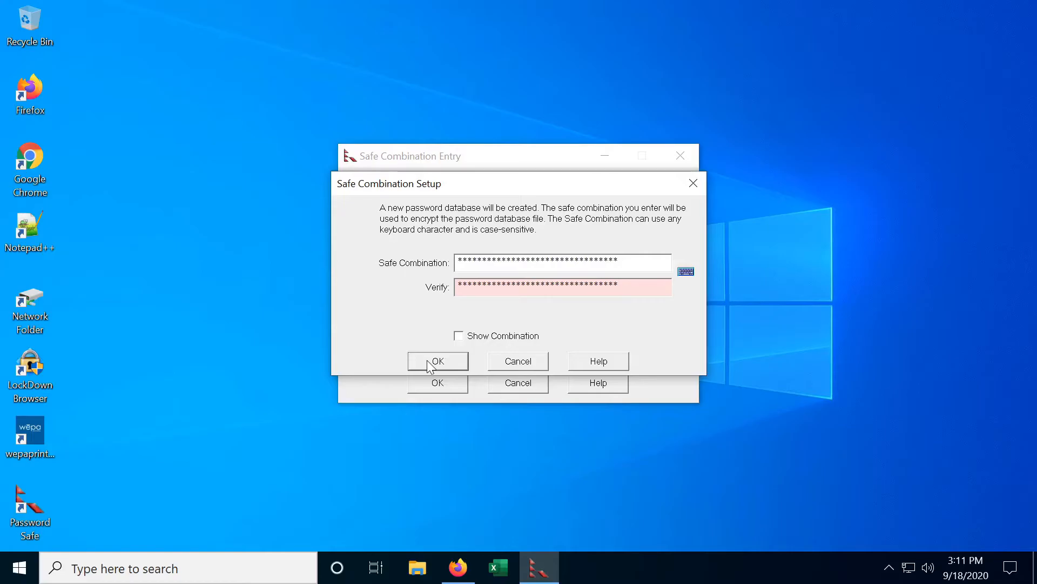
pyautogui.click(436, 361)
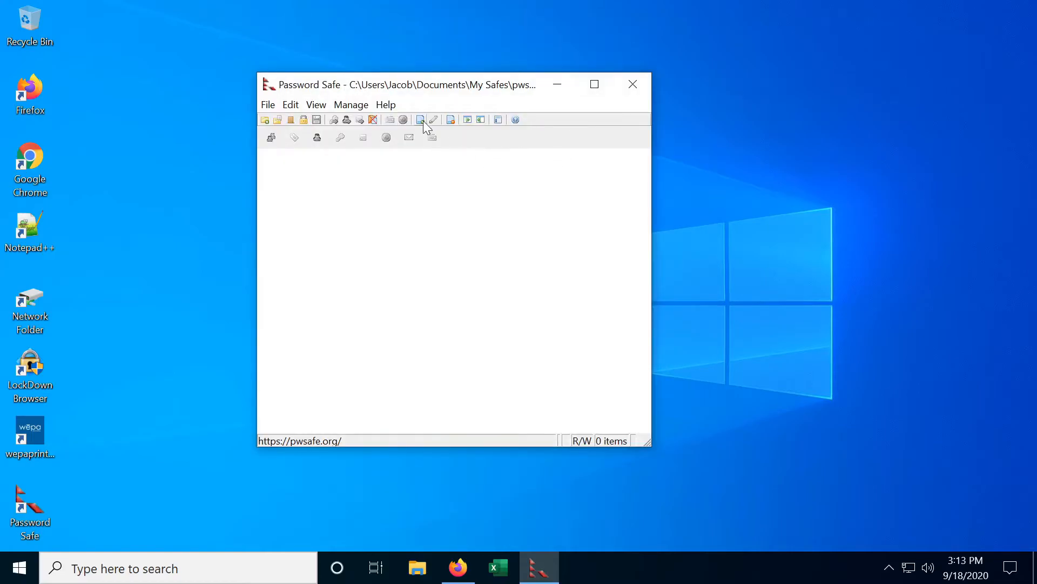
# - Add an entry titled VCCS with username VTAP and view its password generation rules
pyautogui.click(420, 120)
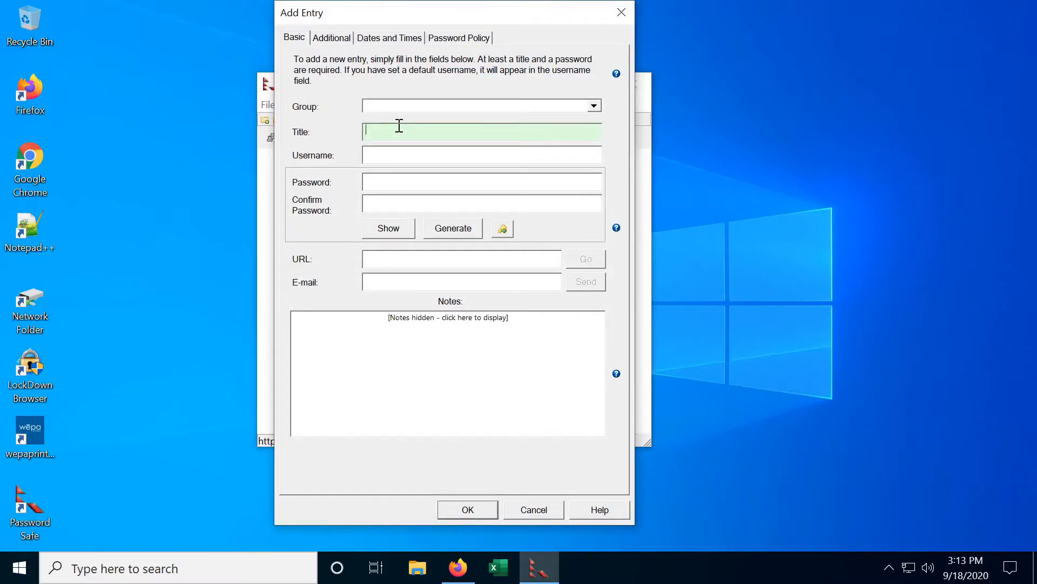
pyautogui.write('VCCS')
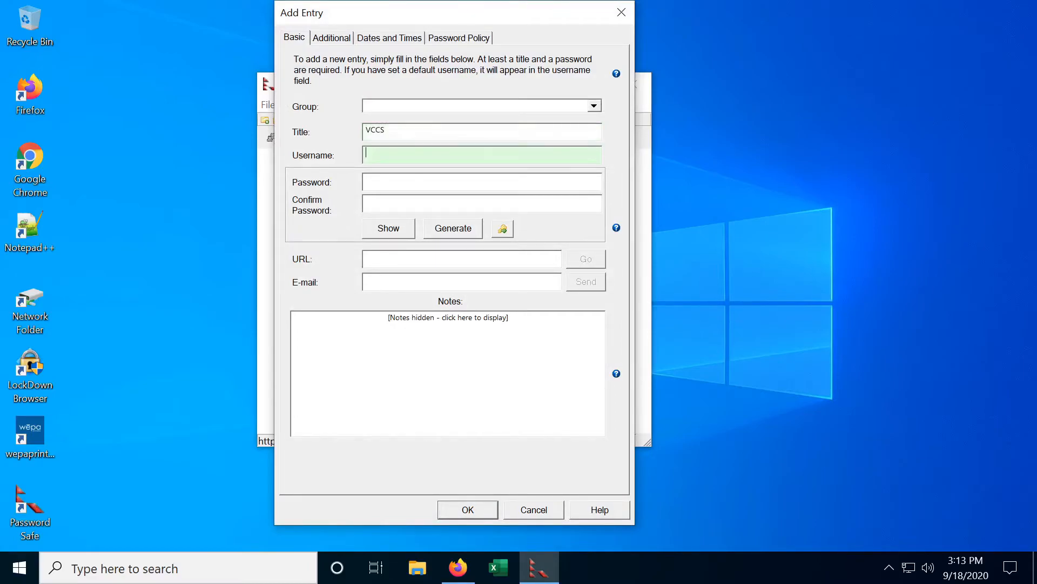
pyautogui.write('V')
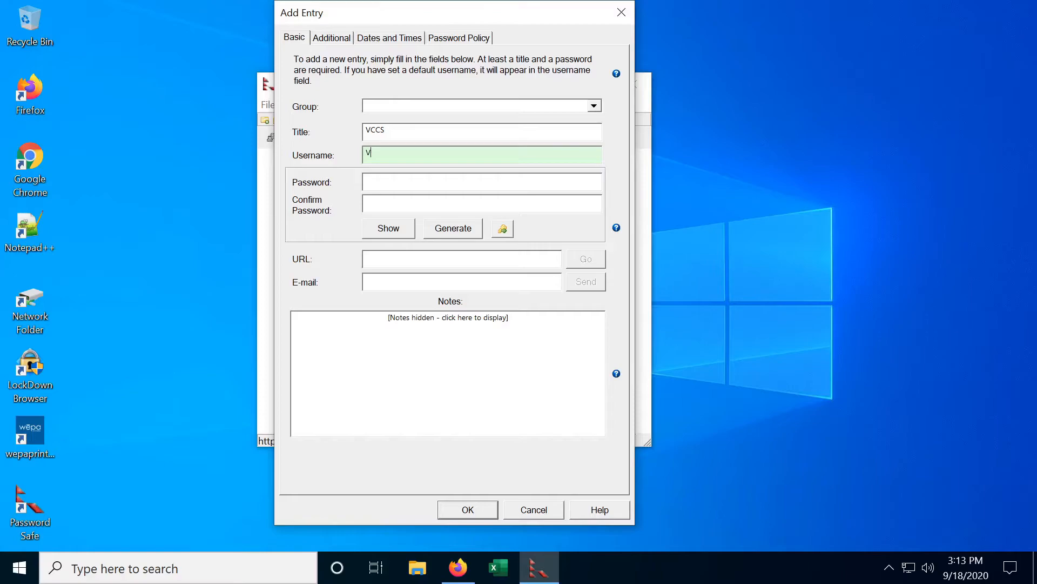
pyautogui.write('TAP')
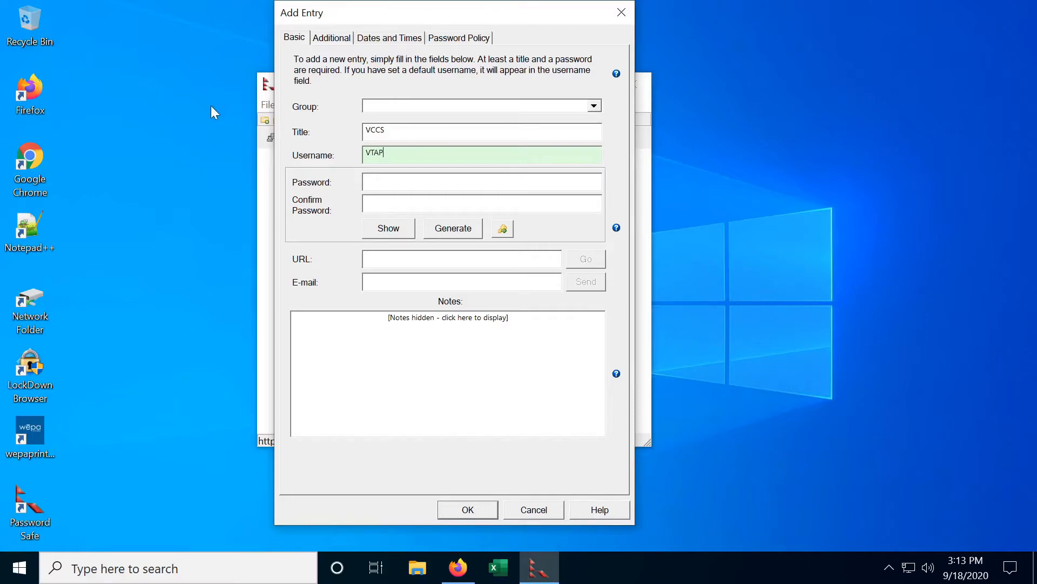
pyautogui.click(482, 182)
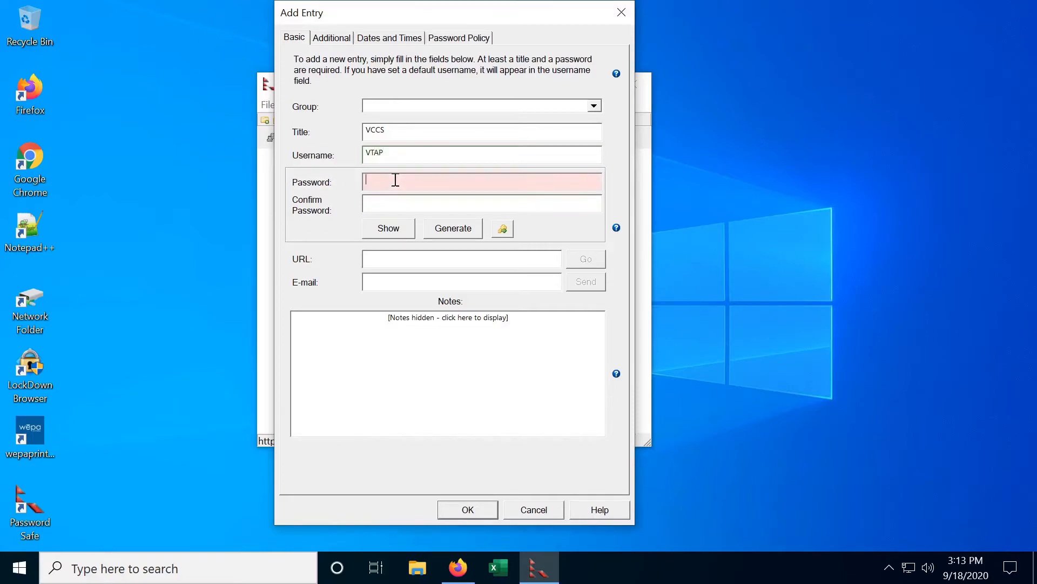
pyautogui.click(459, 38)
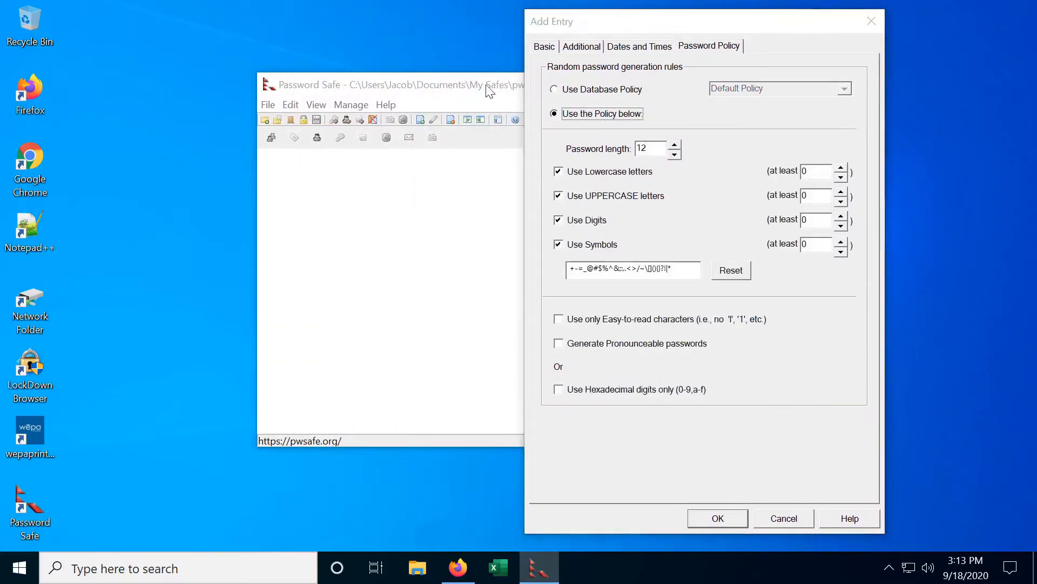
pyautogui.moveTo(457, 568)
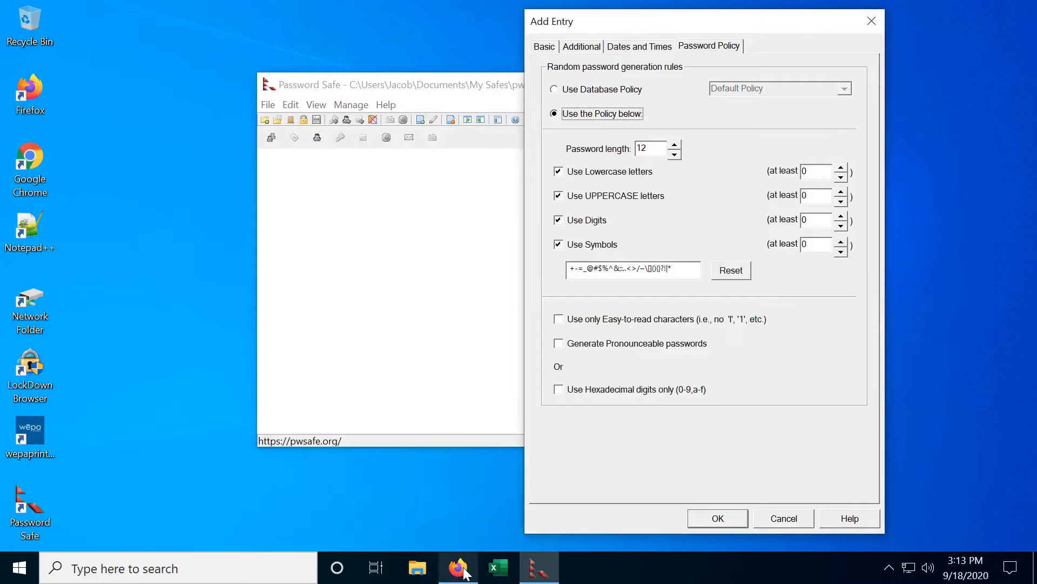
# - Require at least one uppercase, lowercase, digit and symbol, with password length 16
pyautogui.click(457, 567)
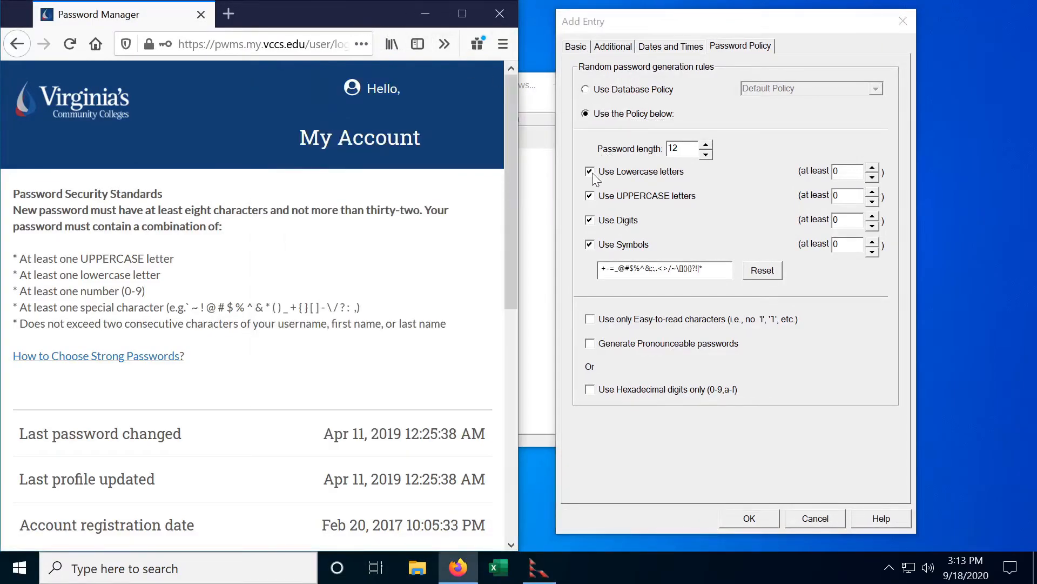
pyautogui.moveTo(726, 174)
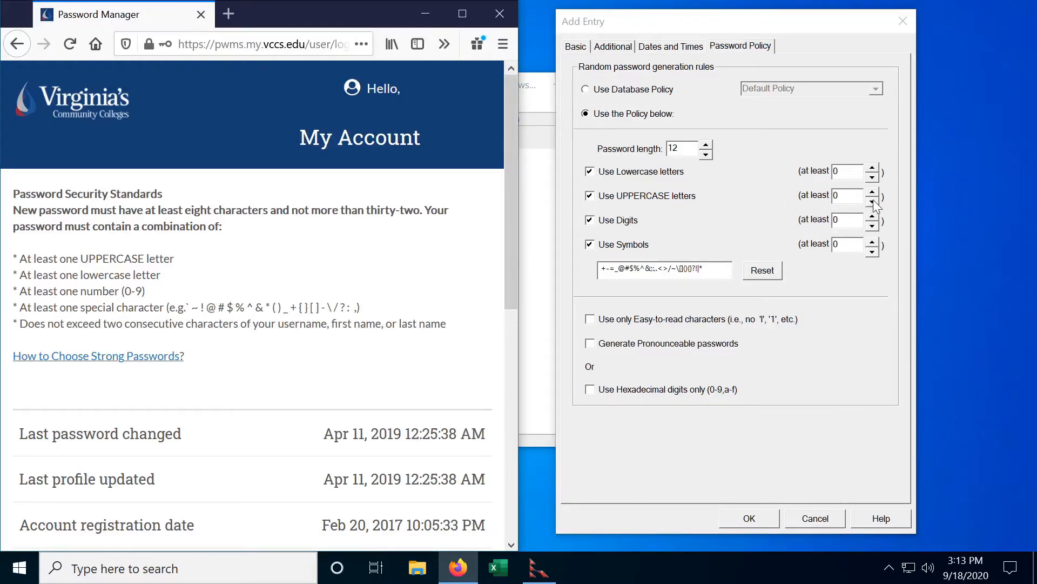
pyautogui.click(872, 192)
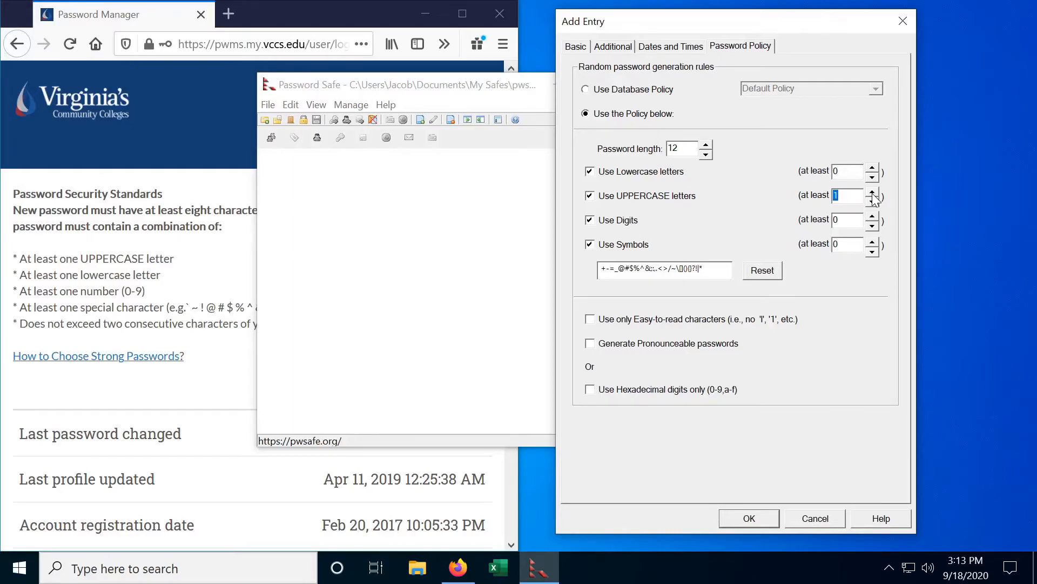
pyautogui.click(872, 167)
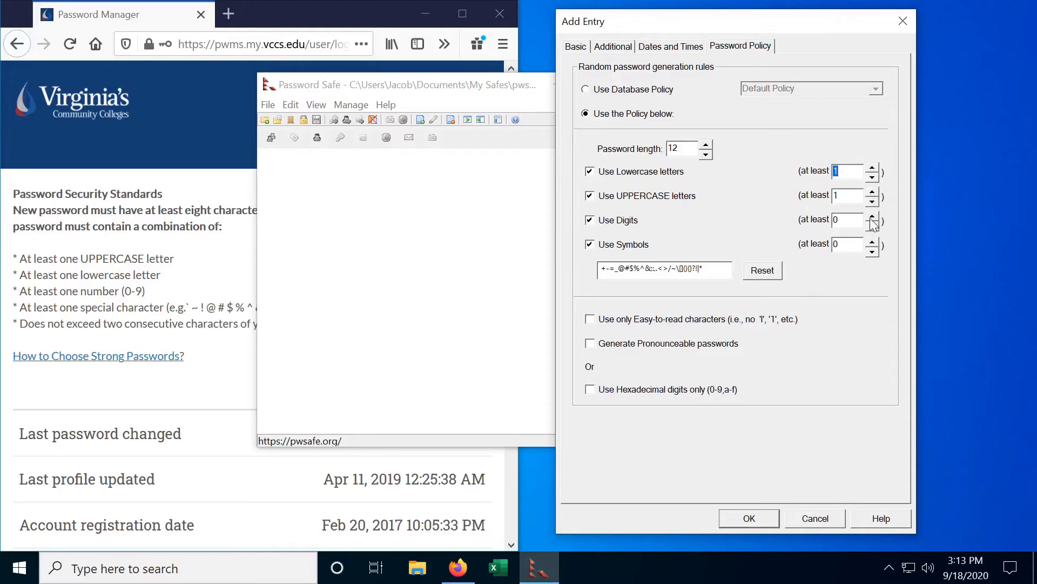
pyautogui.click(873, 216)
pyautogui.write('~!@#$%^&*()_+{}|-\\?:')
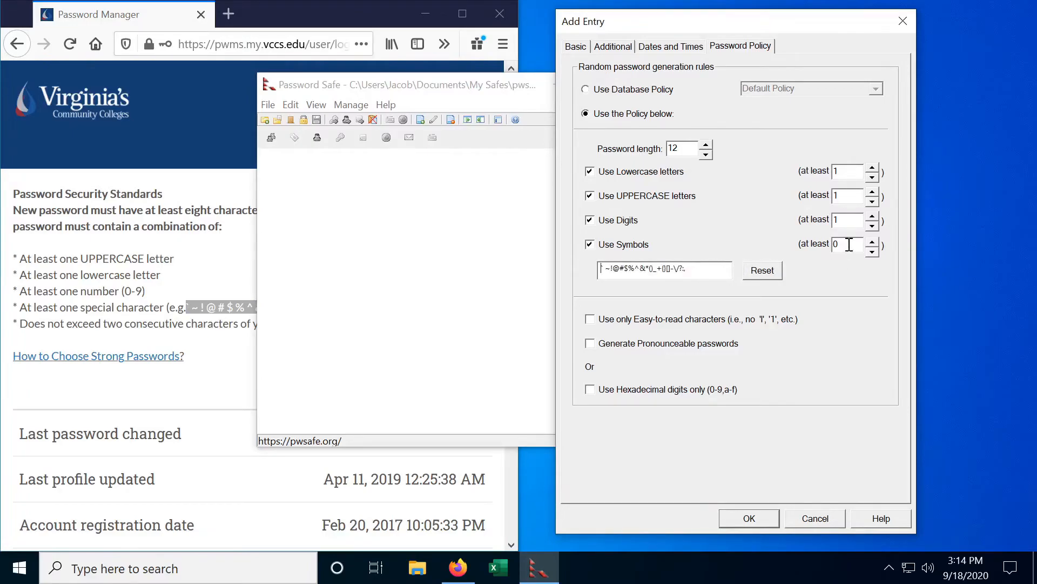
pyautogui.click(872, 240)
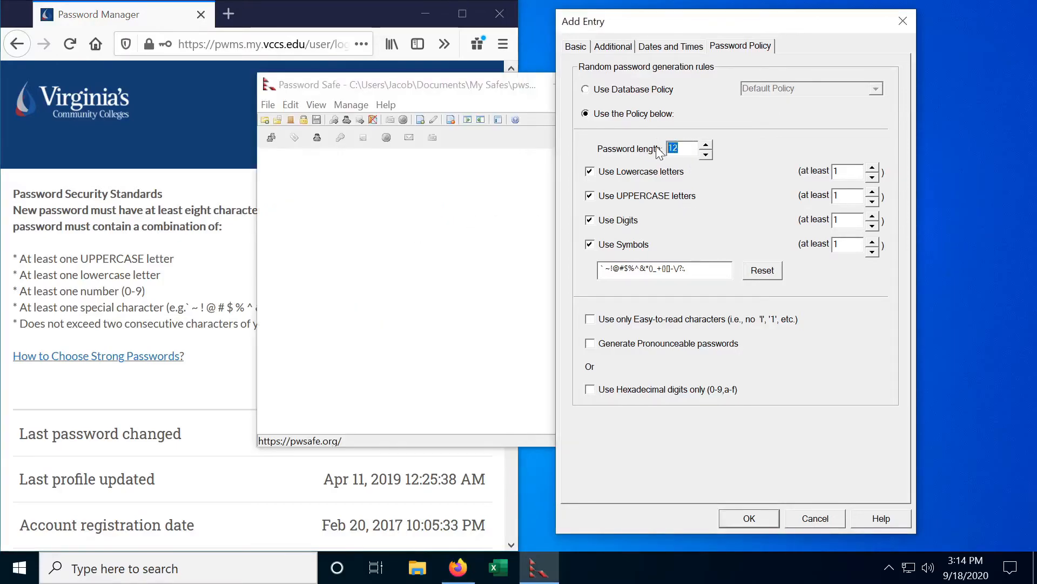
pyautogui.click(705, 144)
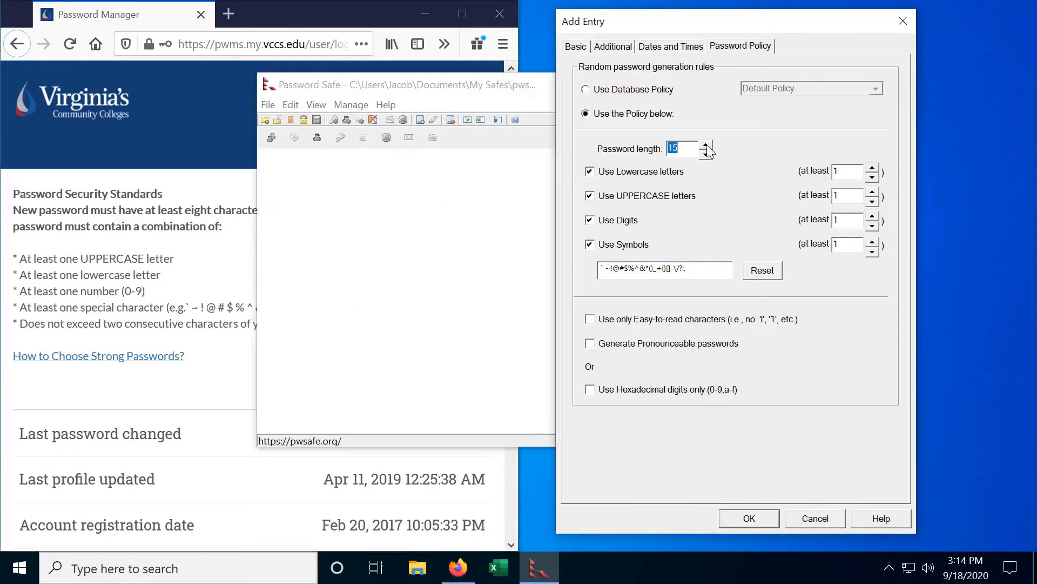
pyautogui.click(705, 144)
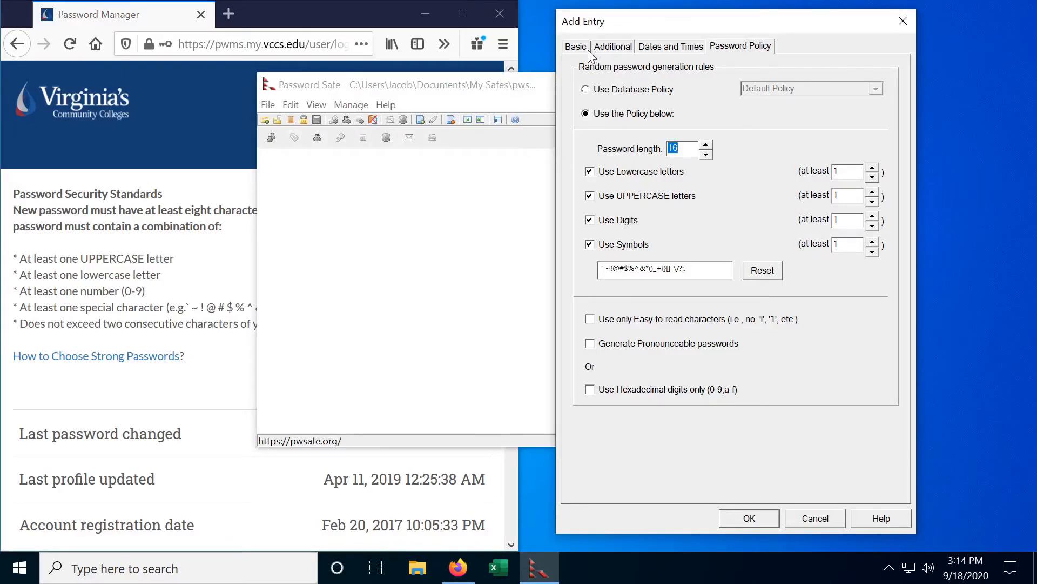
# - Generate several random 16-character passwords on the Basic tab, then mask the final one
pyautogui.click(575, 45)
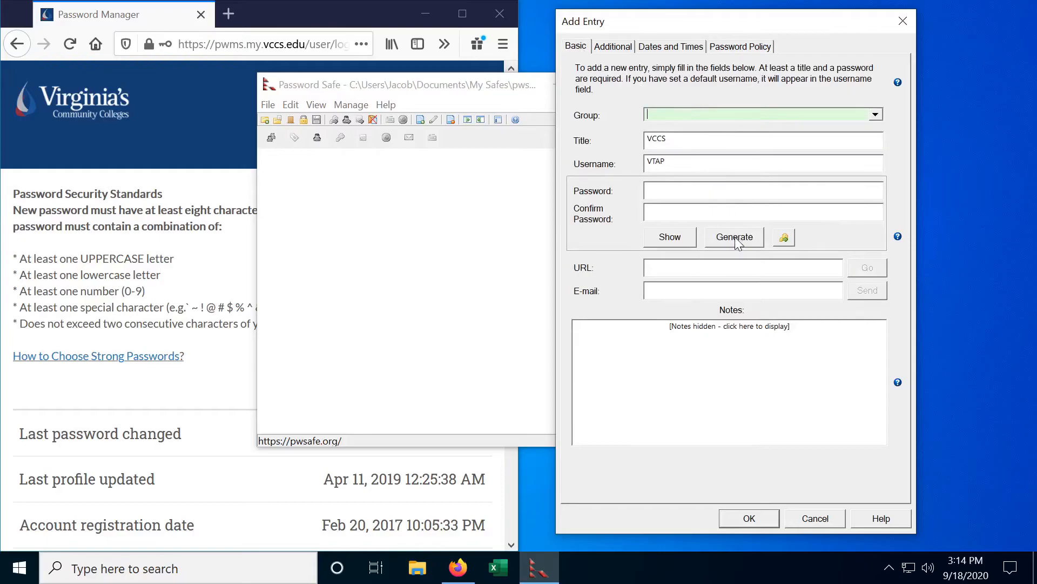
pyautogui.click(734, 236)
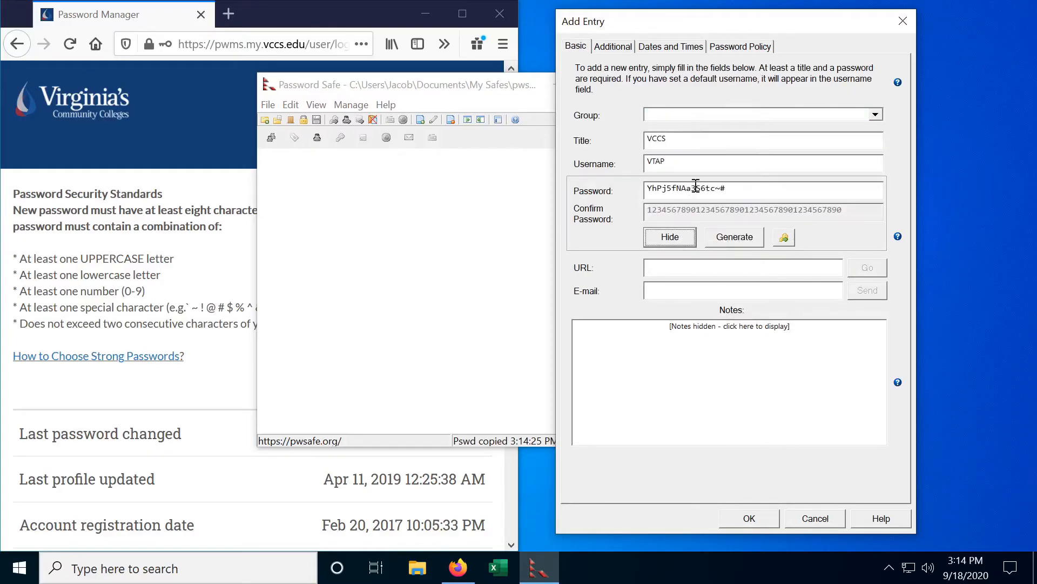
pyautogui.moveTo(744, 242)
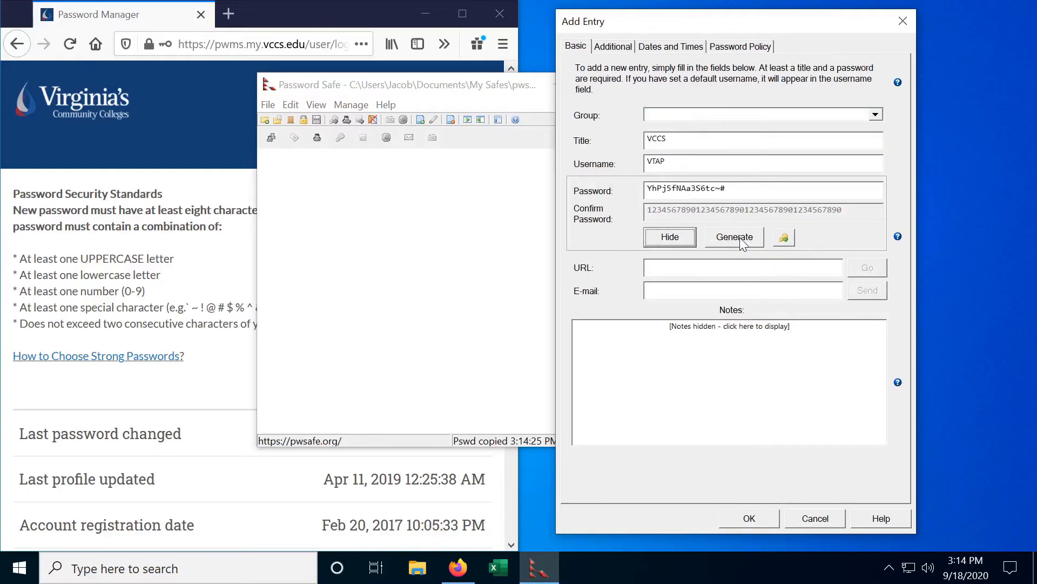
pyautogui.click(734, 236)
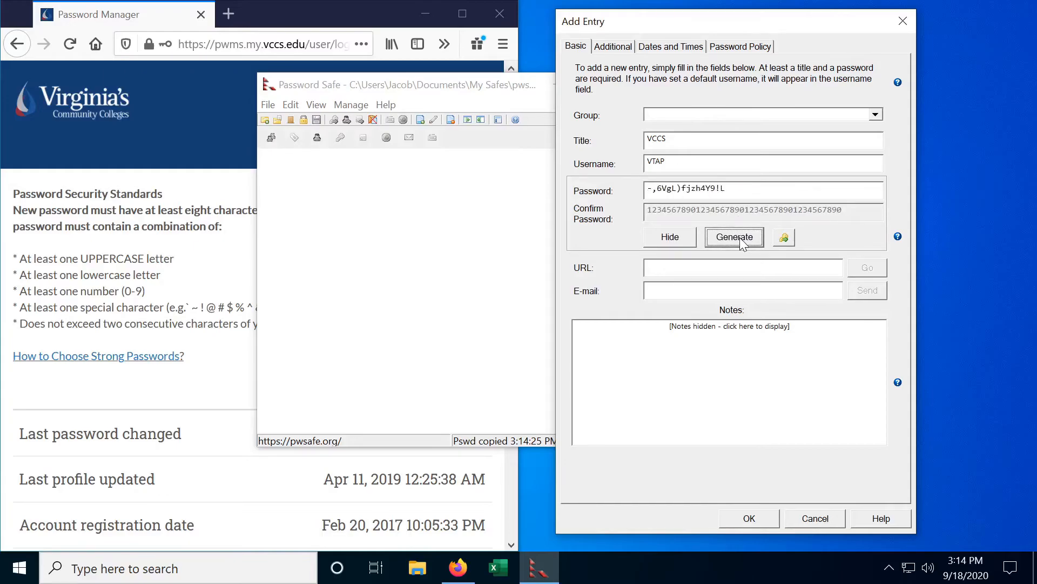
pyautogui.click(734, 236)
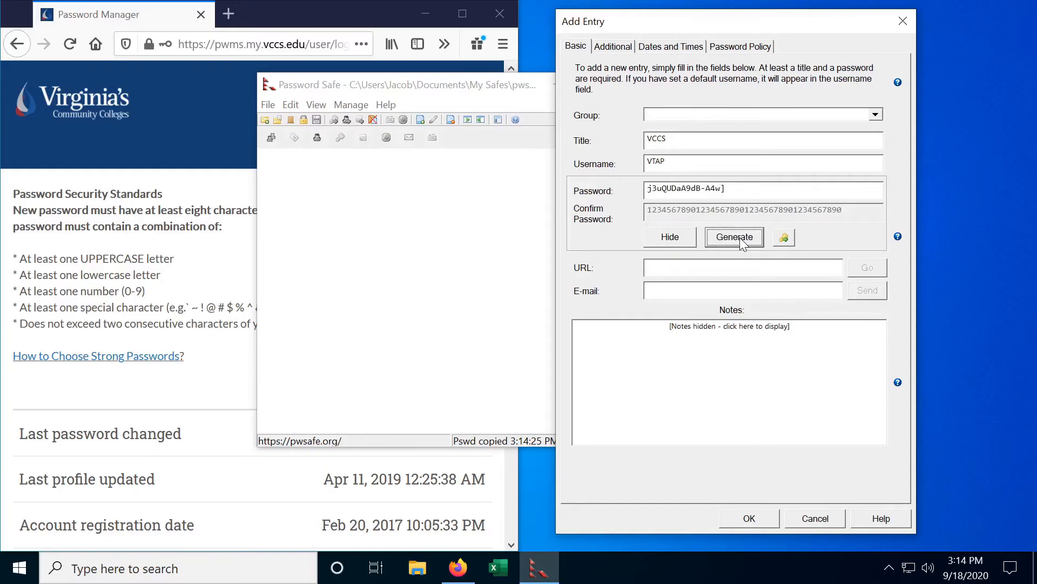
pyautogui.click(734, 237)
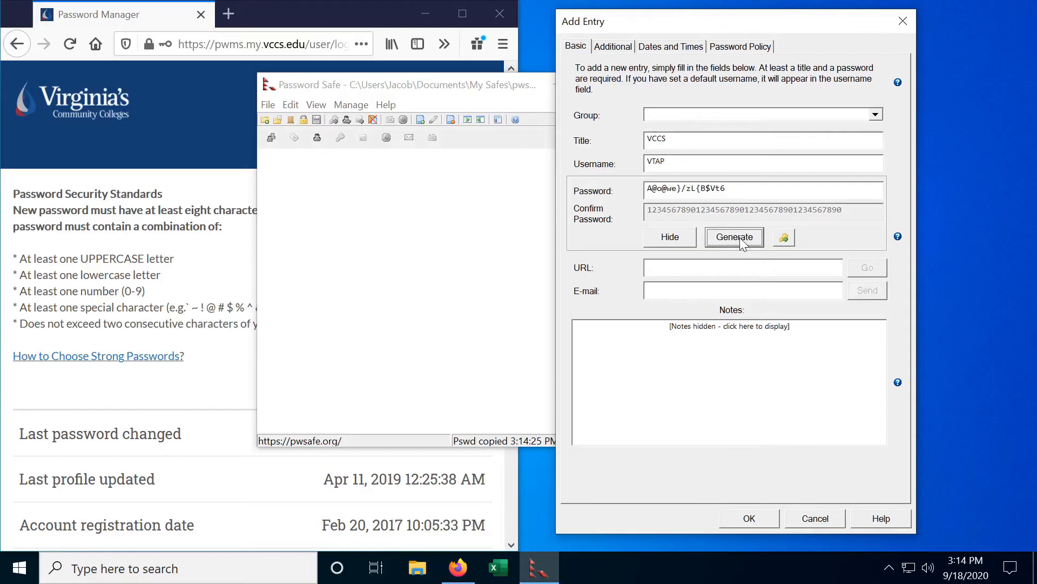
pyautogui.click(734, 237)
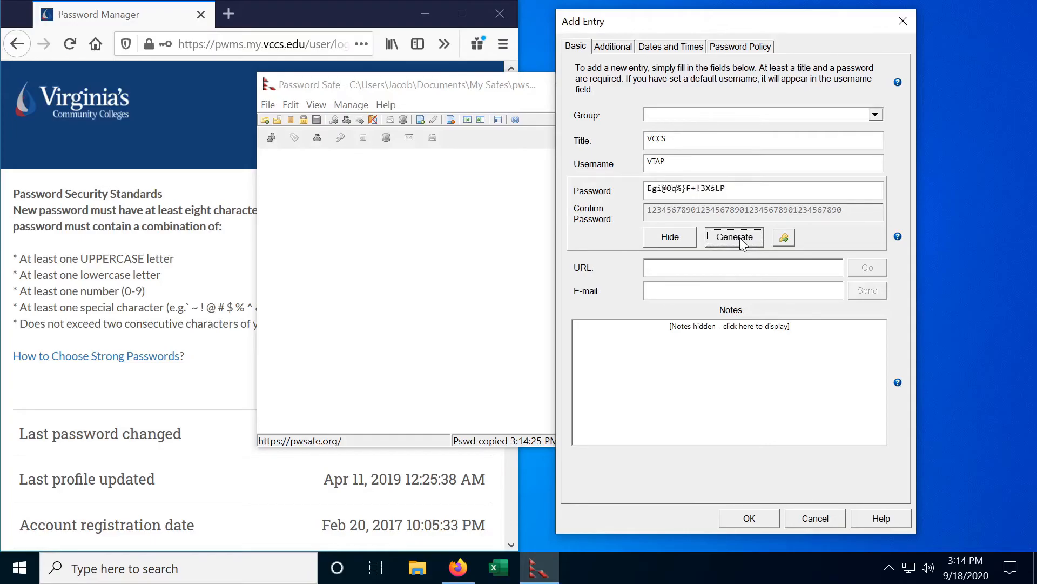
pyautogui.click(669, 236)
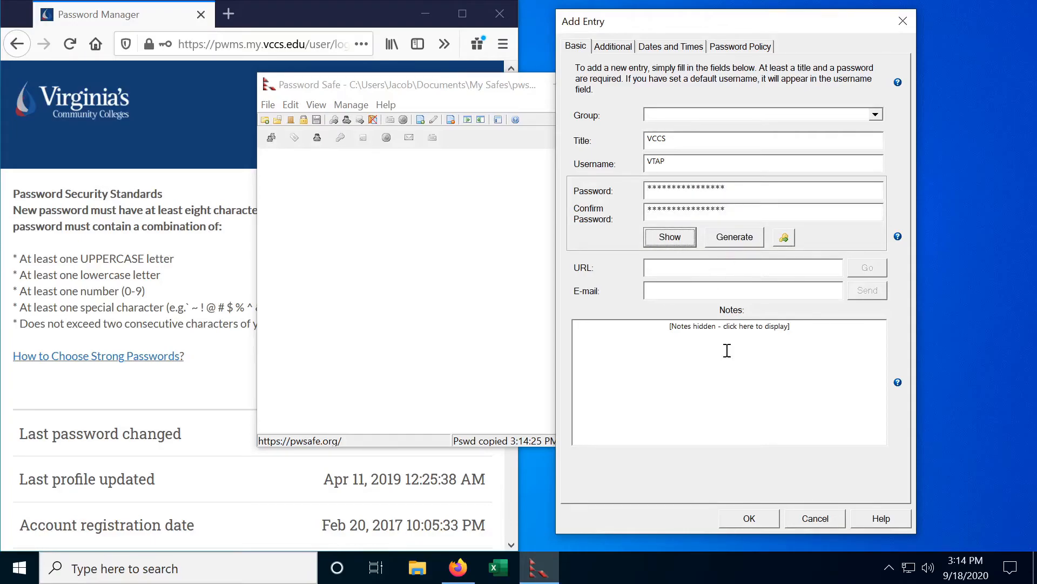
# - Save the VCCS entry without making VTAP the default username, and copy its password
pyautogui.click(748, 518)
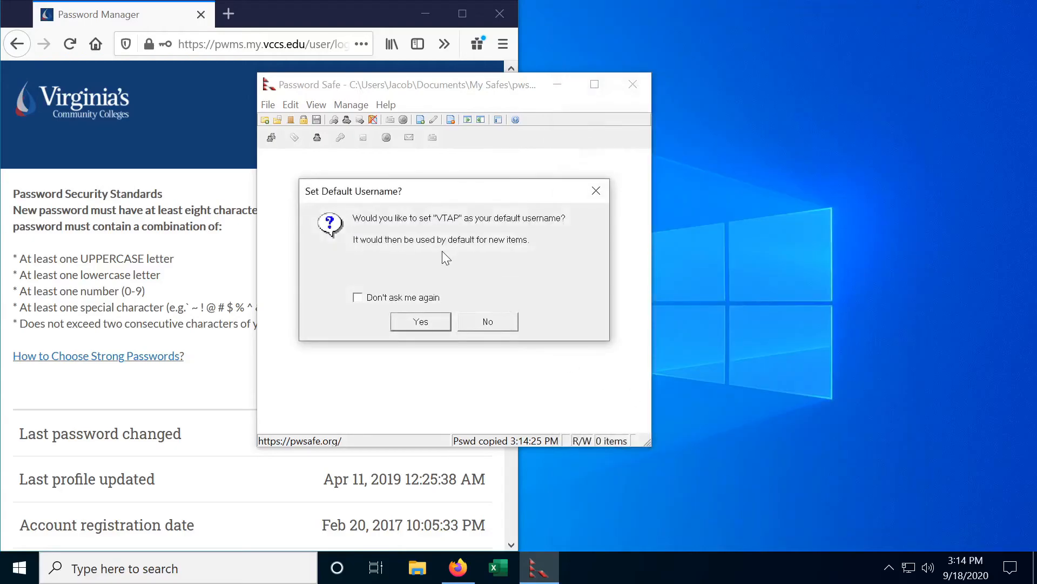
pyautogui.click(487, 321)
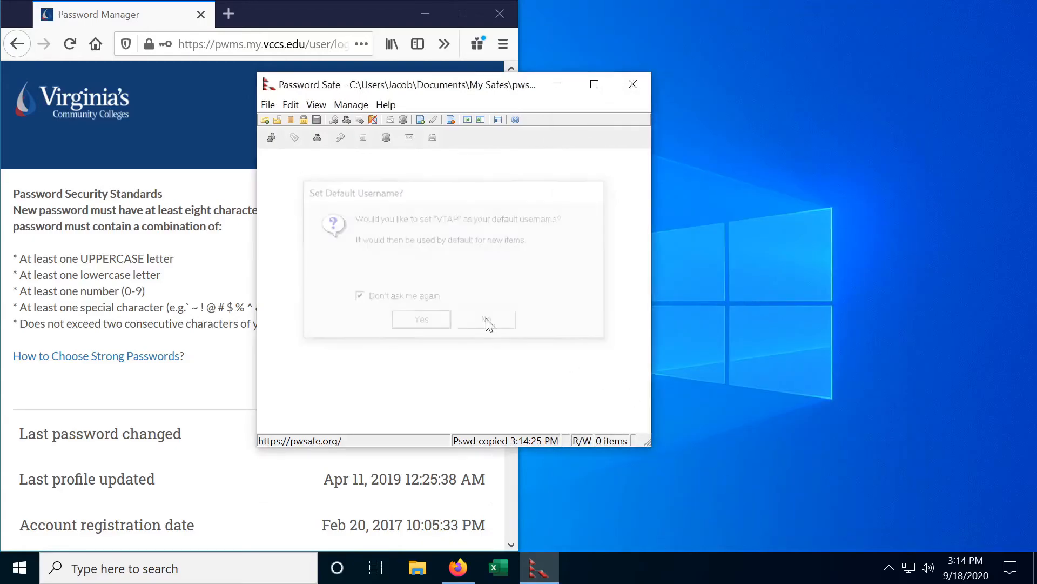
pyautogui.click(486, 319)
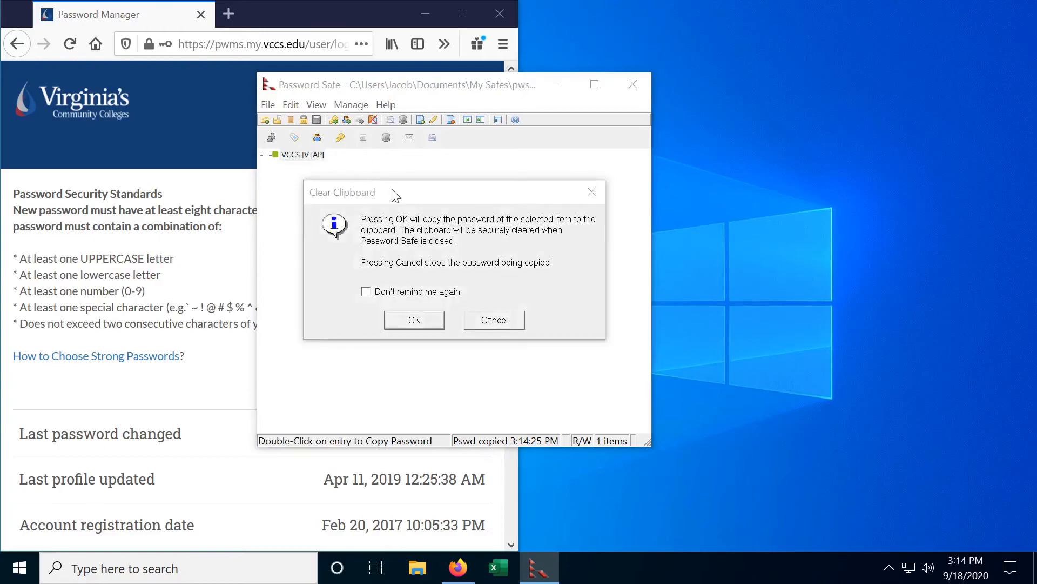
pyautogui.click(413, 319)
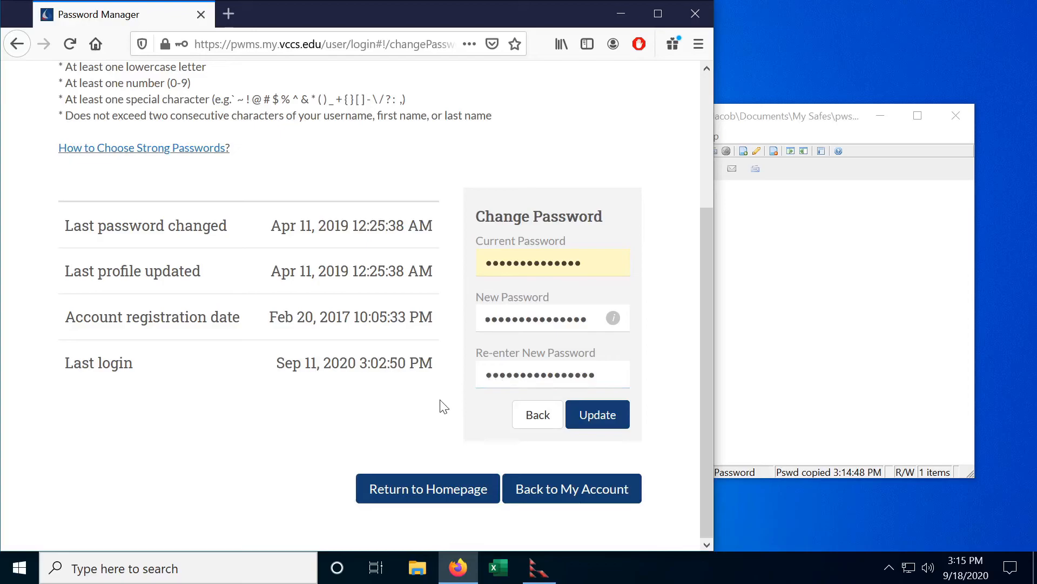
pyautogui.moveTo(431, 398)
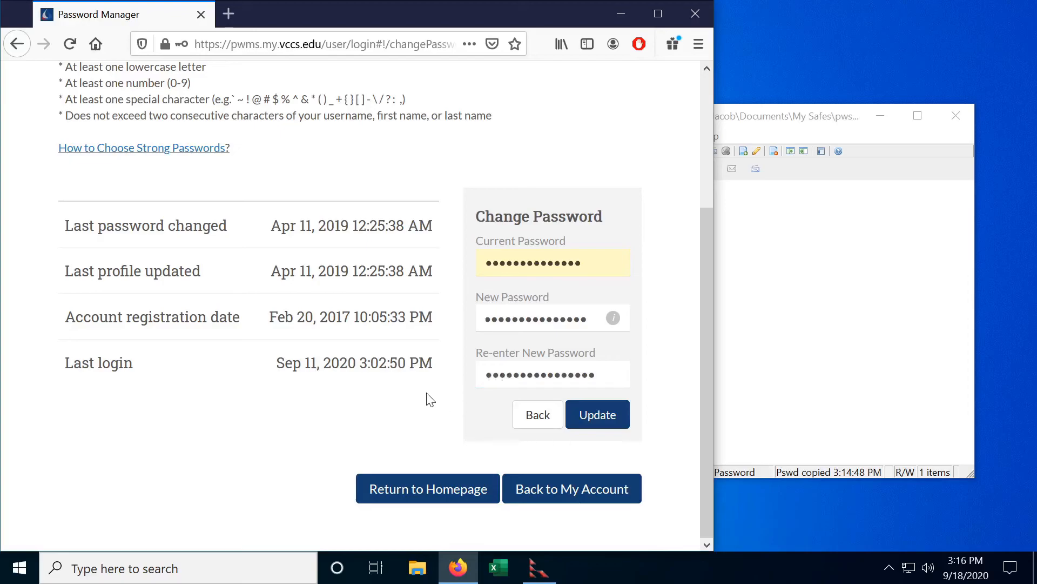